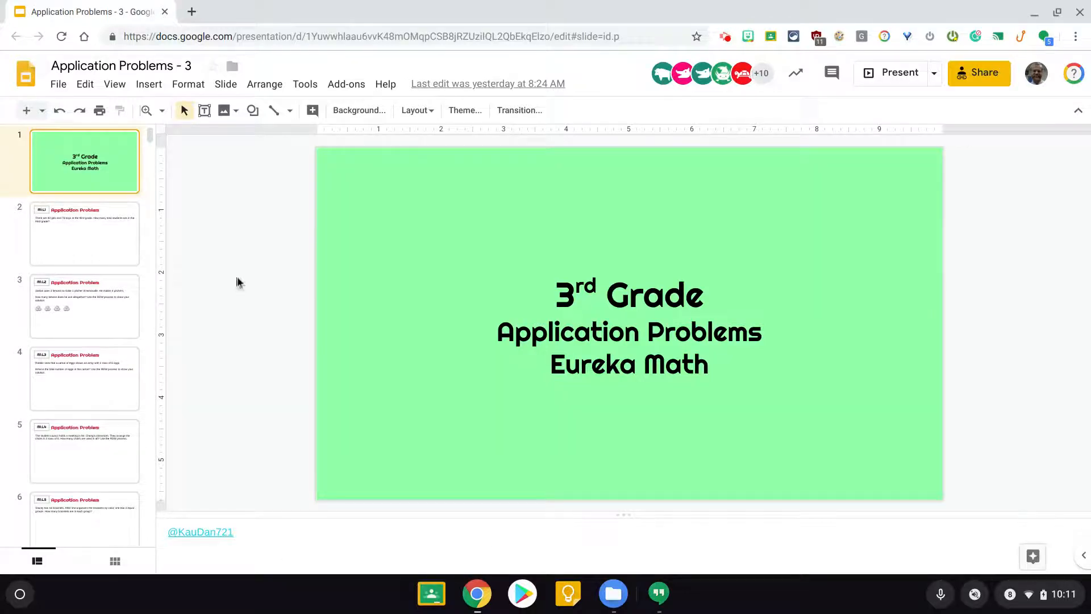
mouse_move(104, 242)
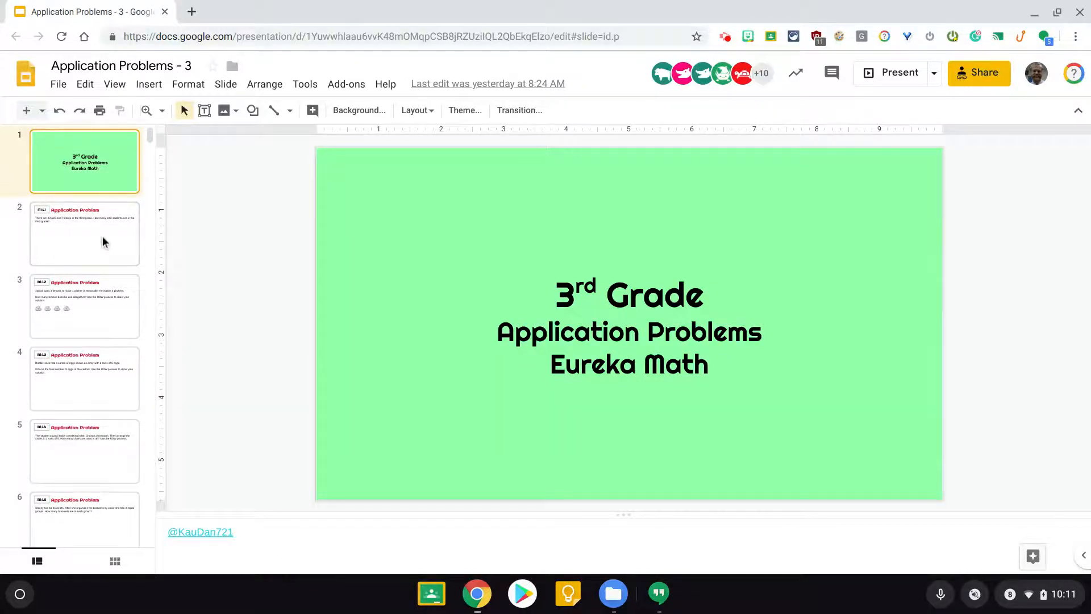
From the title slide, bring up the File > Print settings and preview of the deck.
click(84, 306)
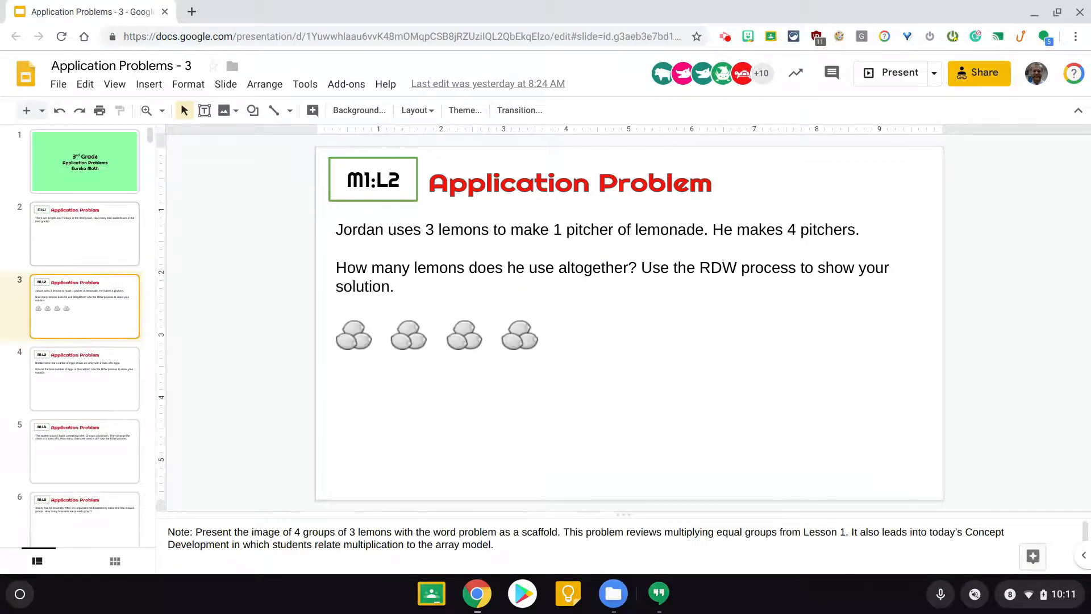
click(84, 160)
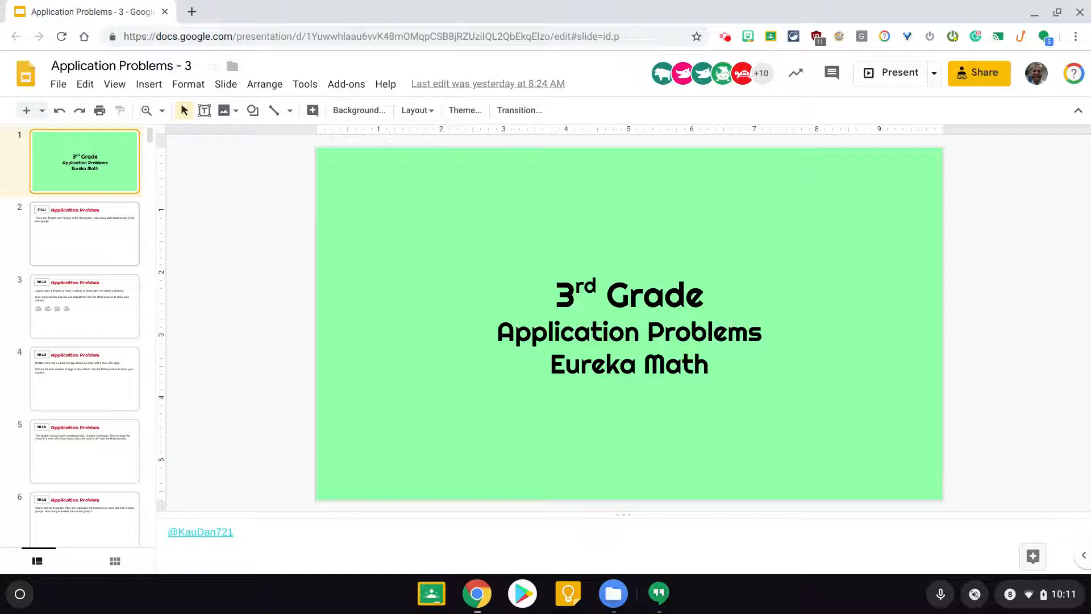
mouse_move(36, 94)
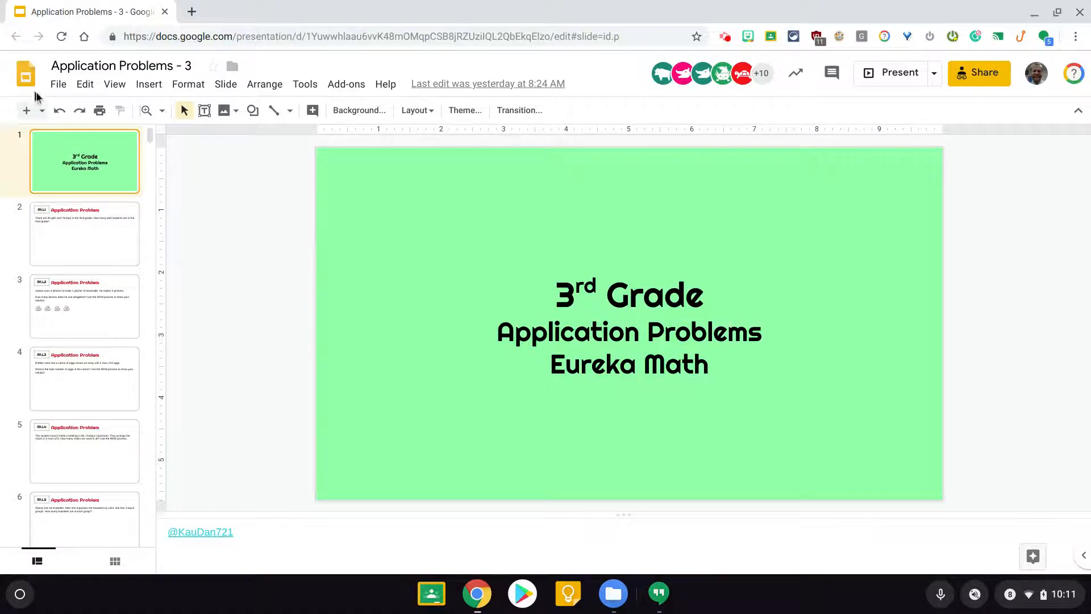
click(58, 83)
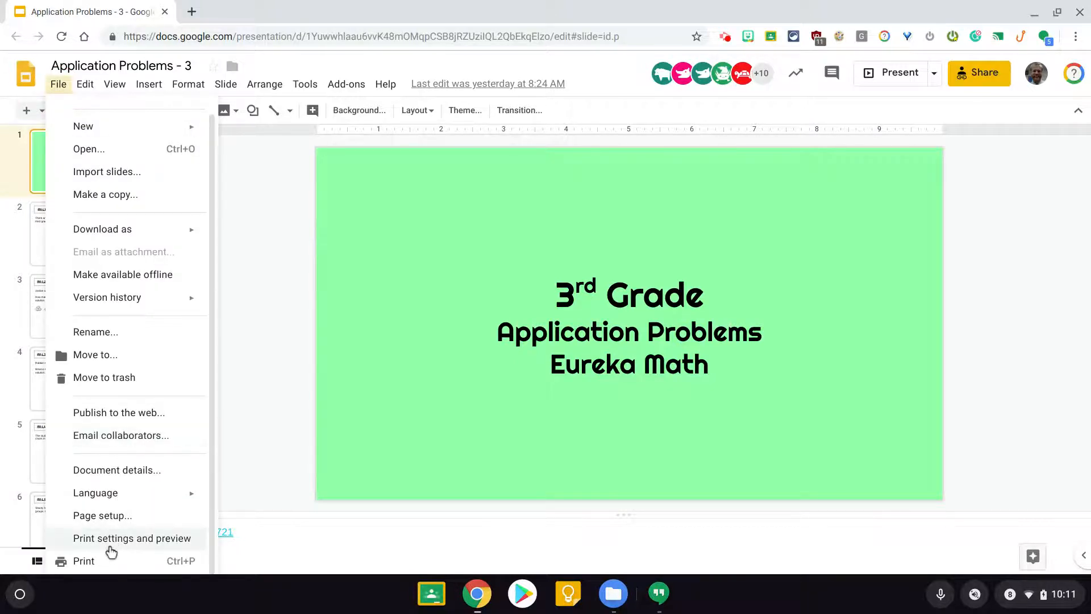
click(133, 538)
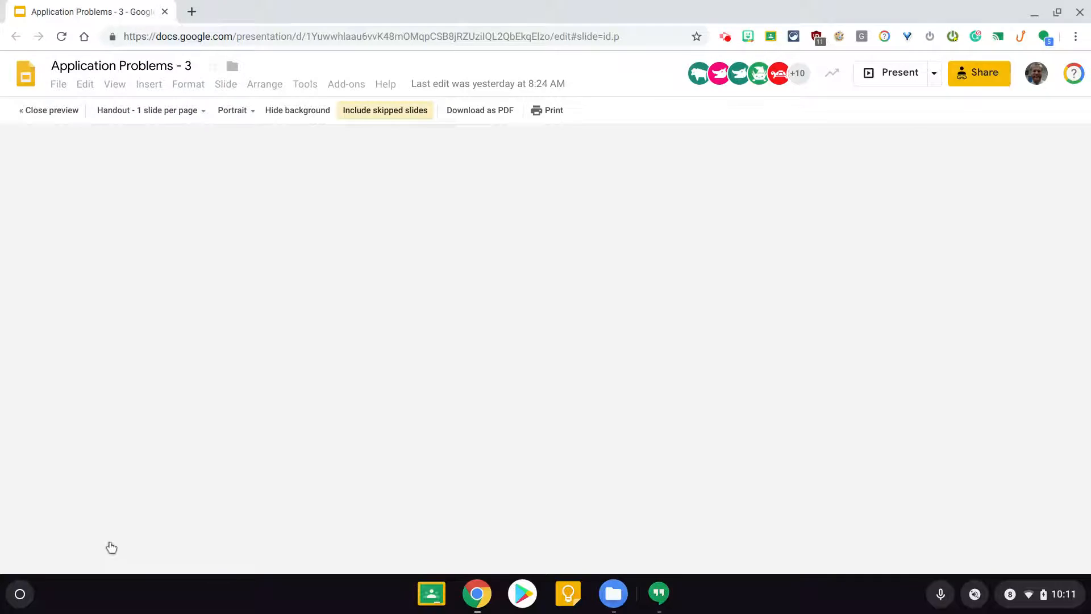
mouse_move(238, 152)
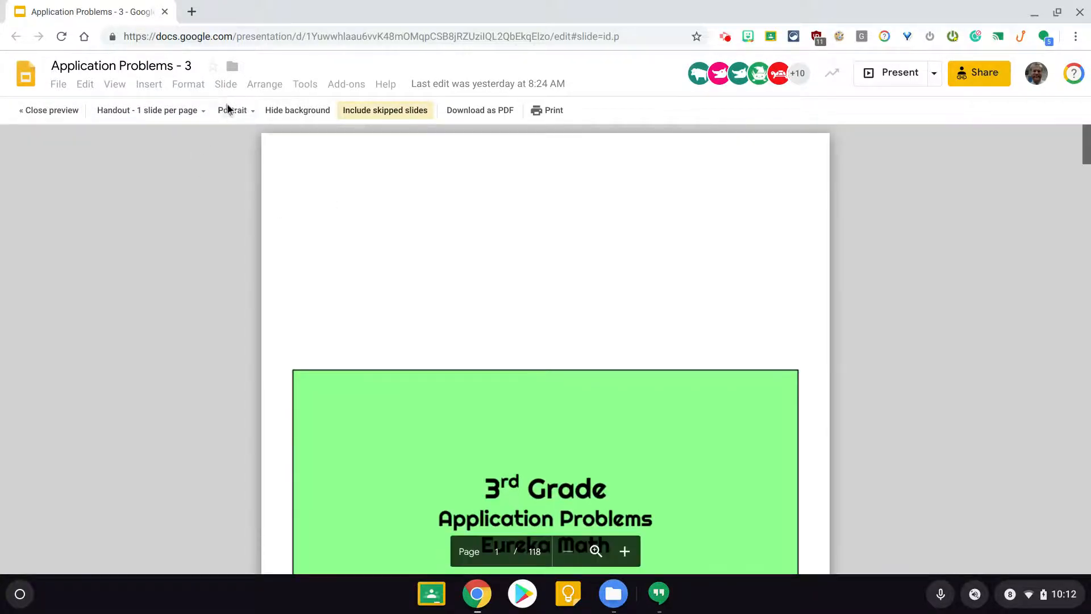
Scroll through the one-slide-per-page preview of the 118 pages and back up.
scroll(down, 3)
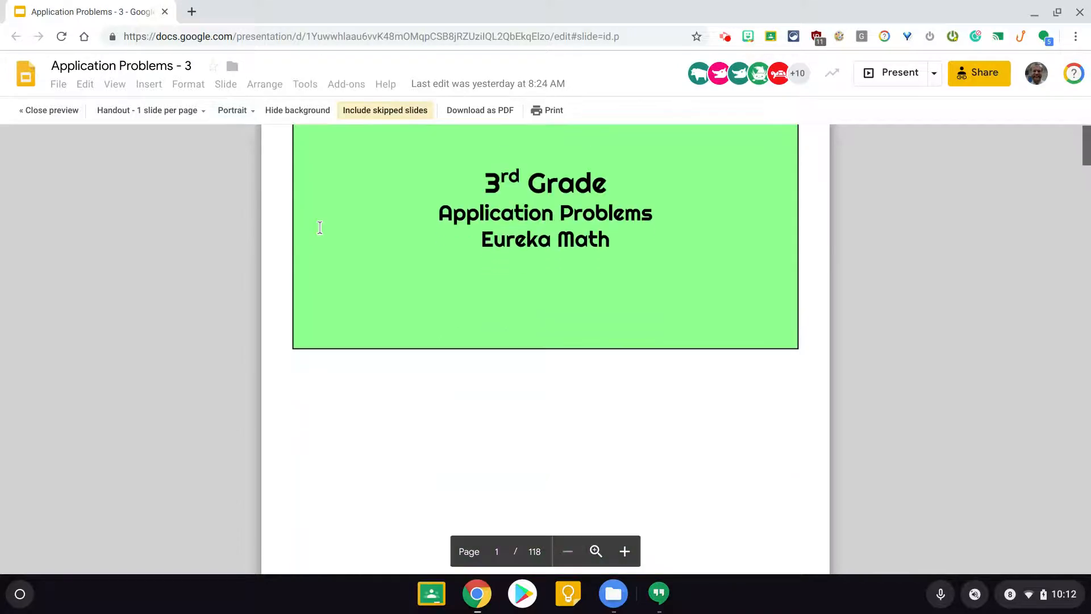
scroll(down, 3)
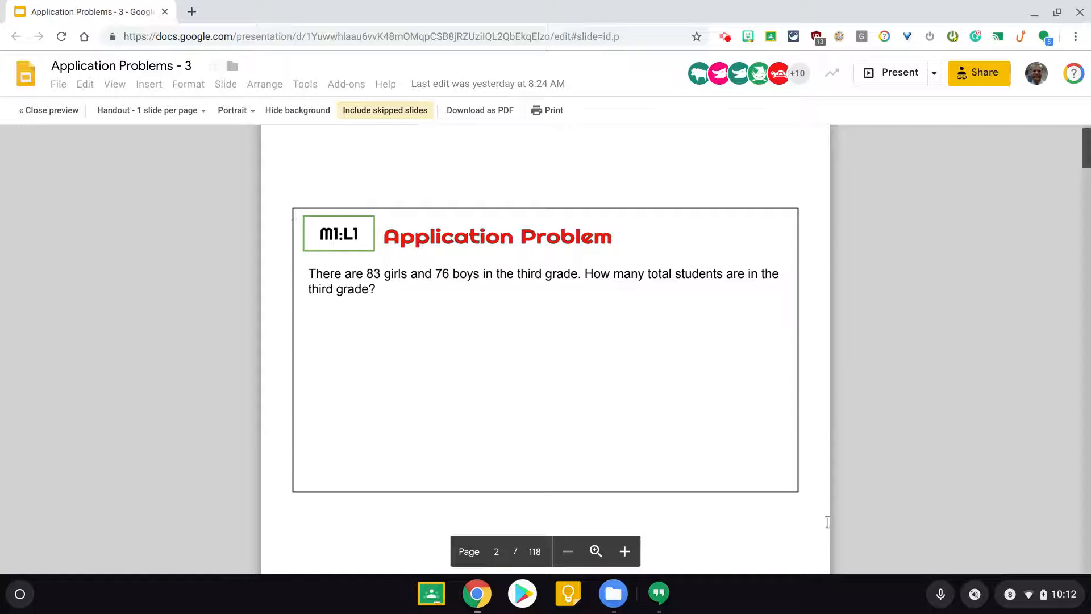
mouse_move(317, 203)
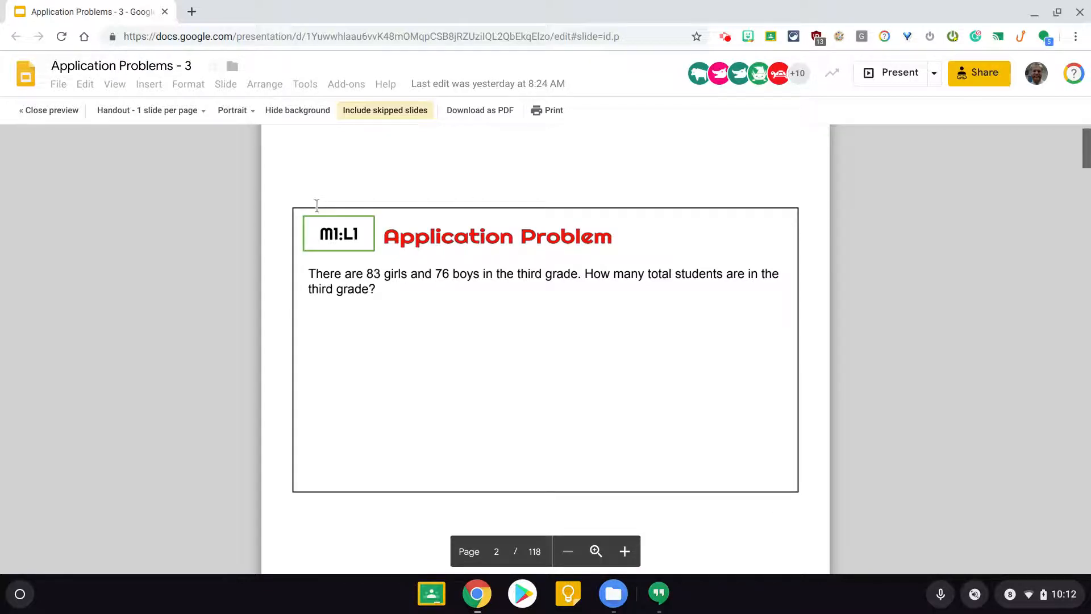
mouse_move(566, 209)
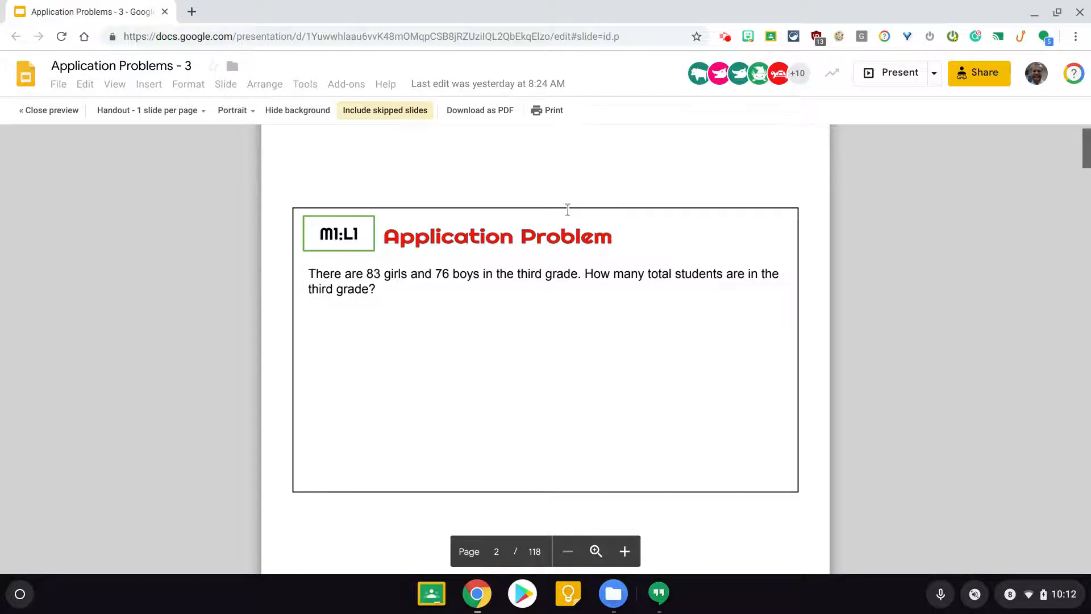
scroll(down, 3)
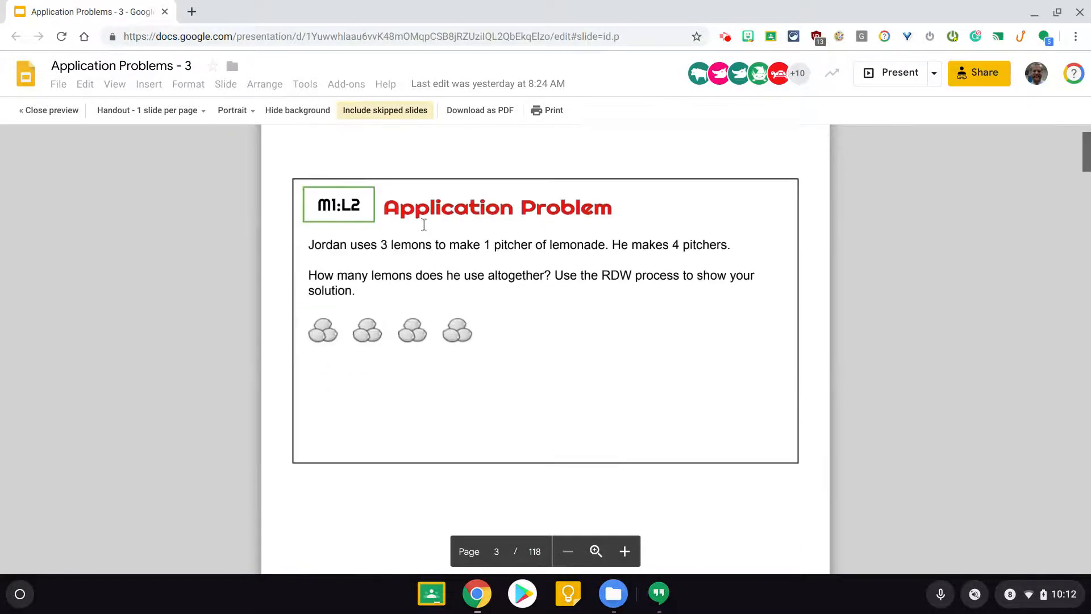
scroll(up, 3)
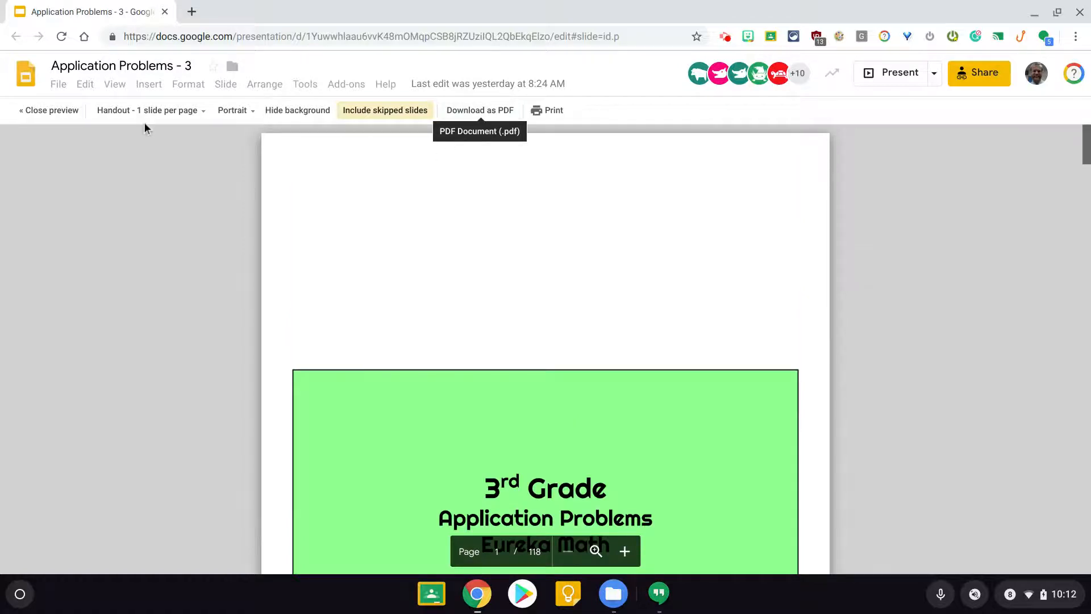
mouse_move(107, 118)
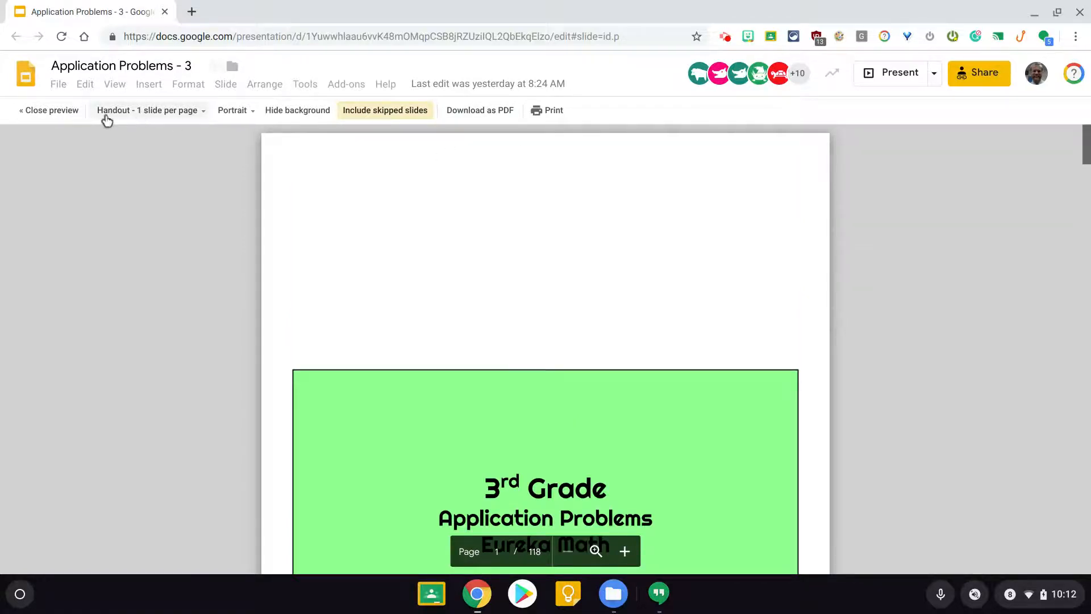
mouse_move(479, 110)
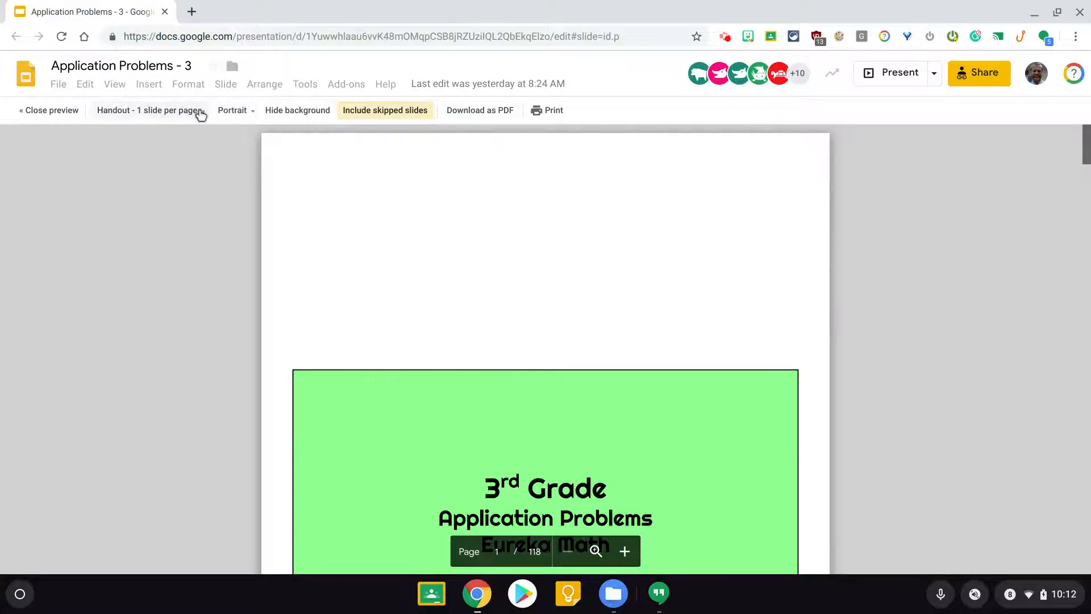
click(148, 110)
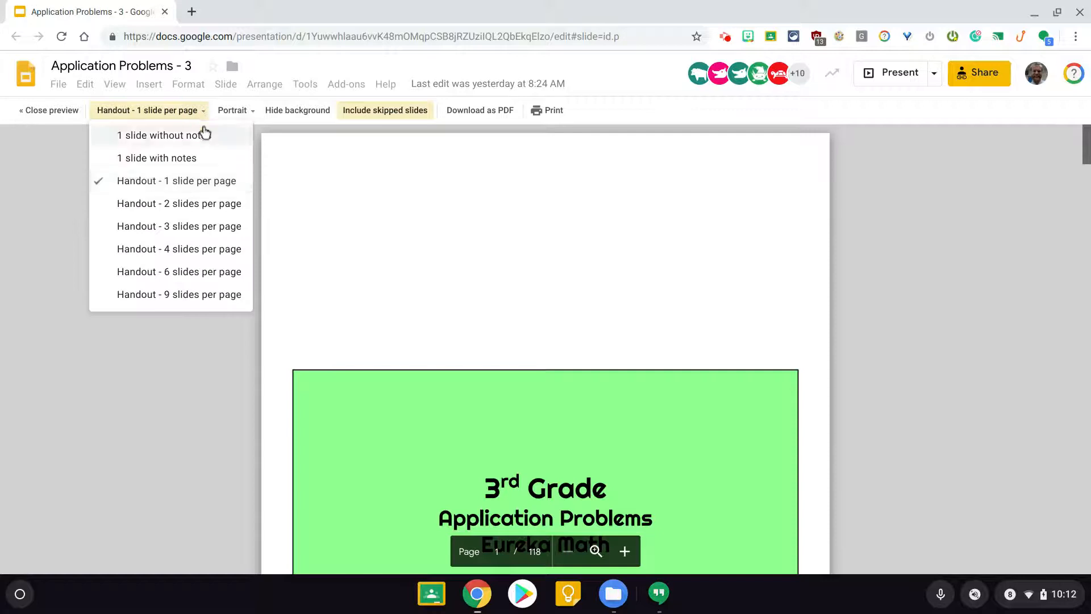
click(180, 203)
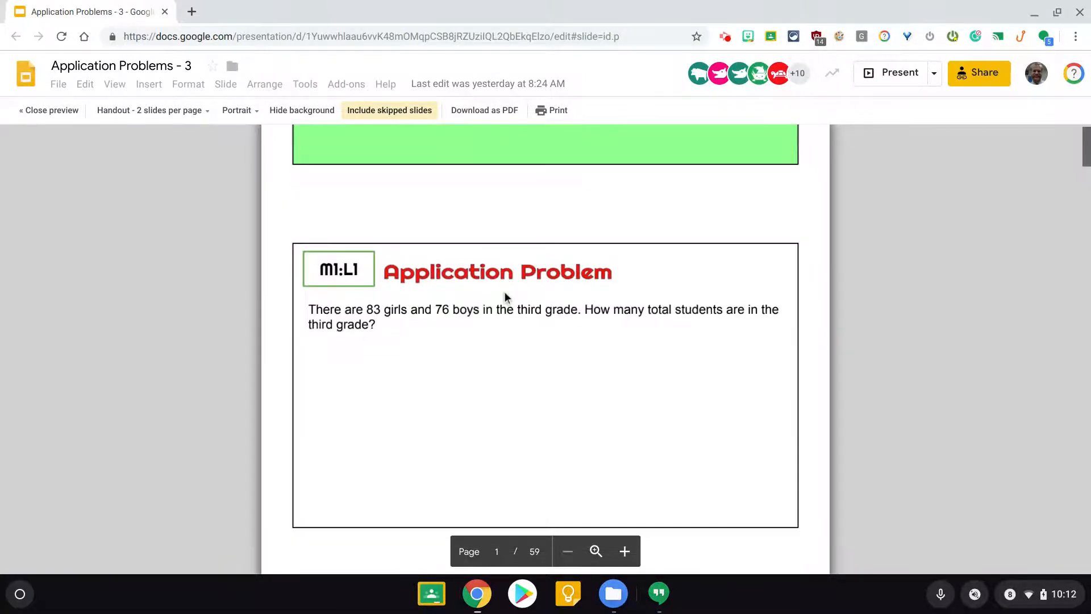
scroll(down, 3)
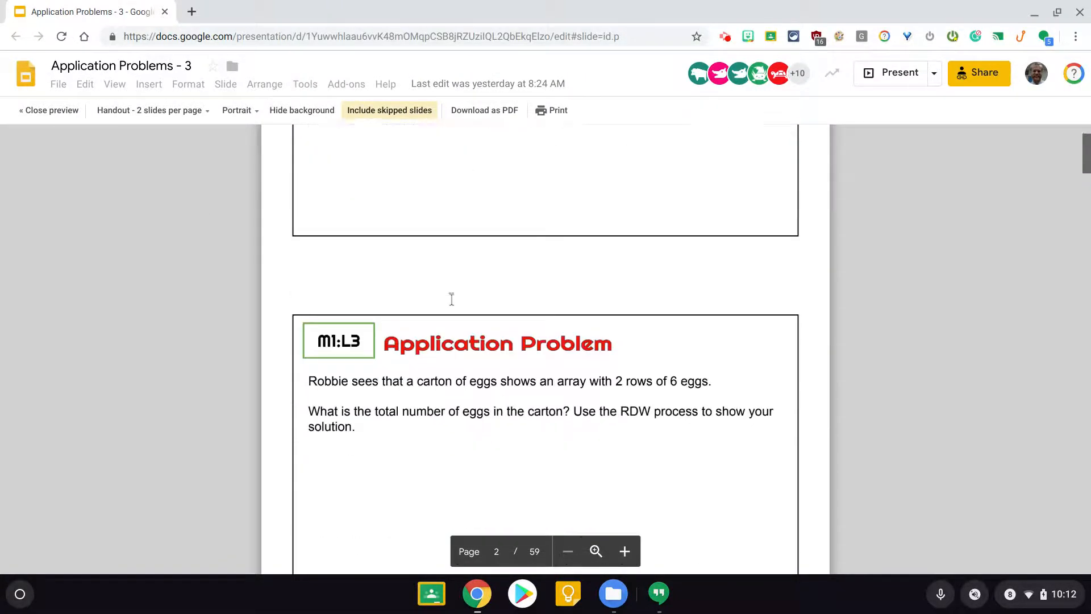
scroll(up, 3)
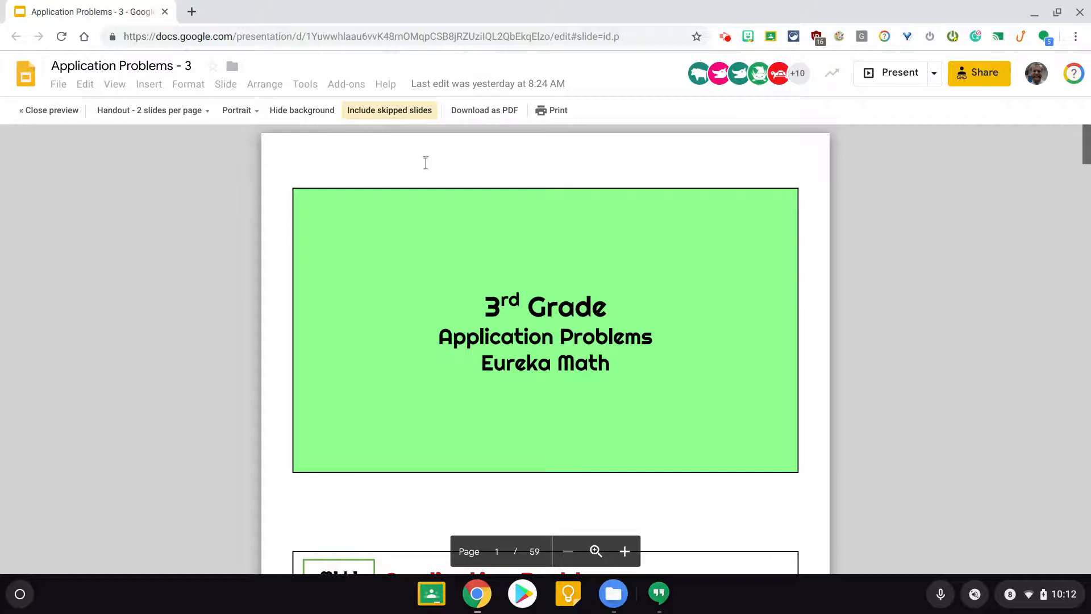
click(150, 110)
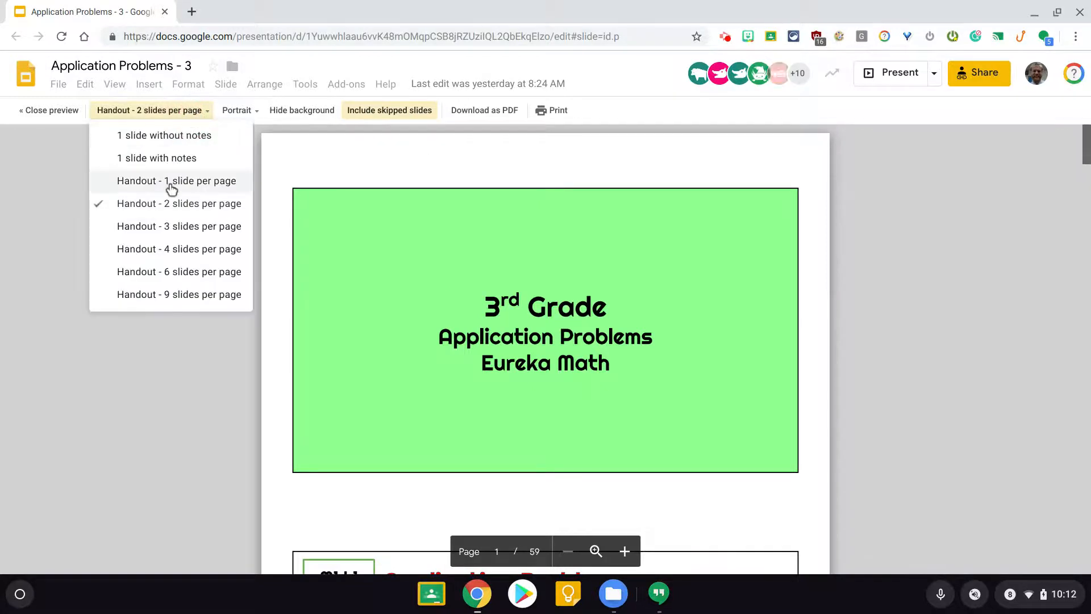
click(180, 180)
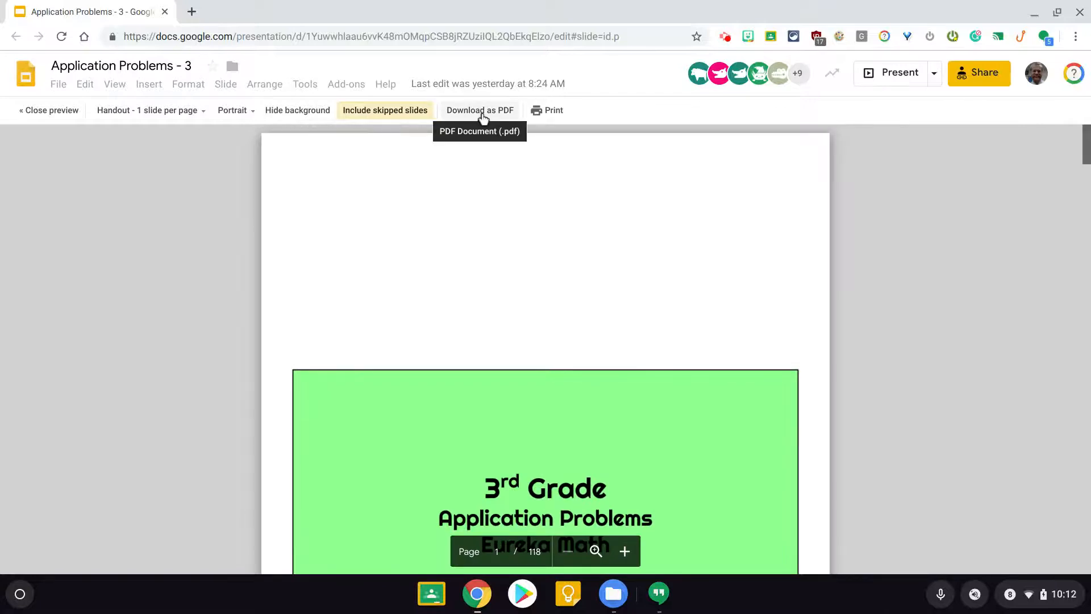
Download the deck as a PDF to Downloads, replacing the existing Application Problems - 3.pdf.
click(479, 111)
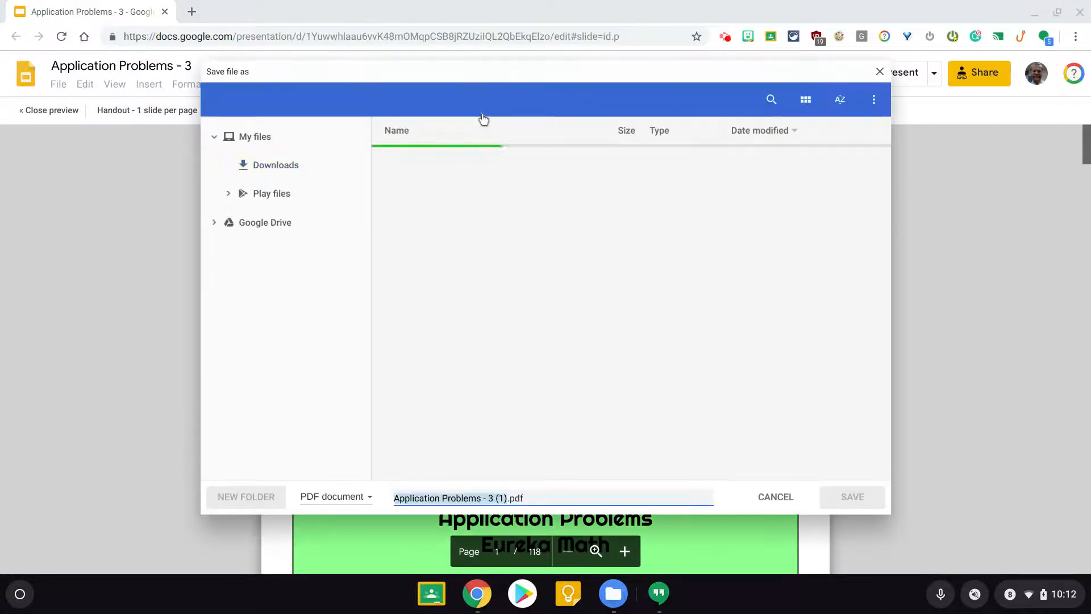
click(275, 165)
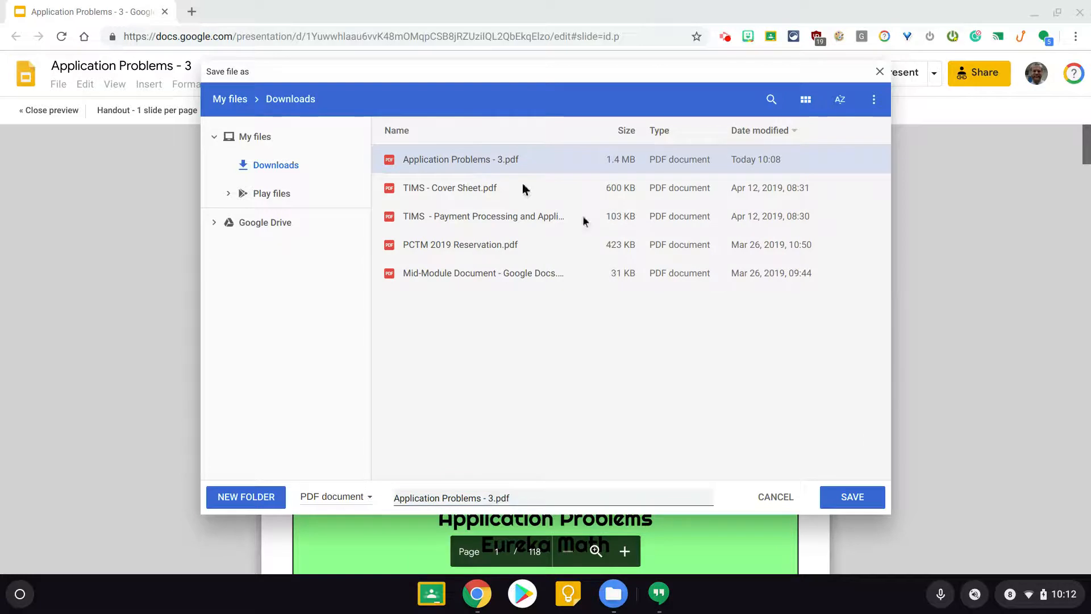
click(851, 496)
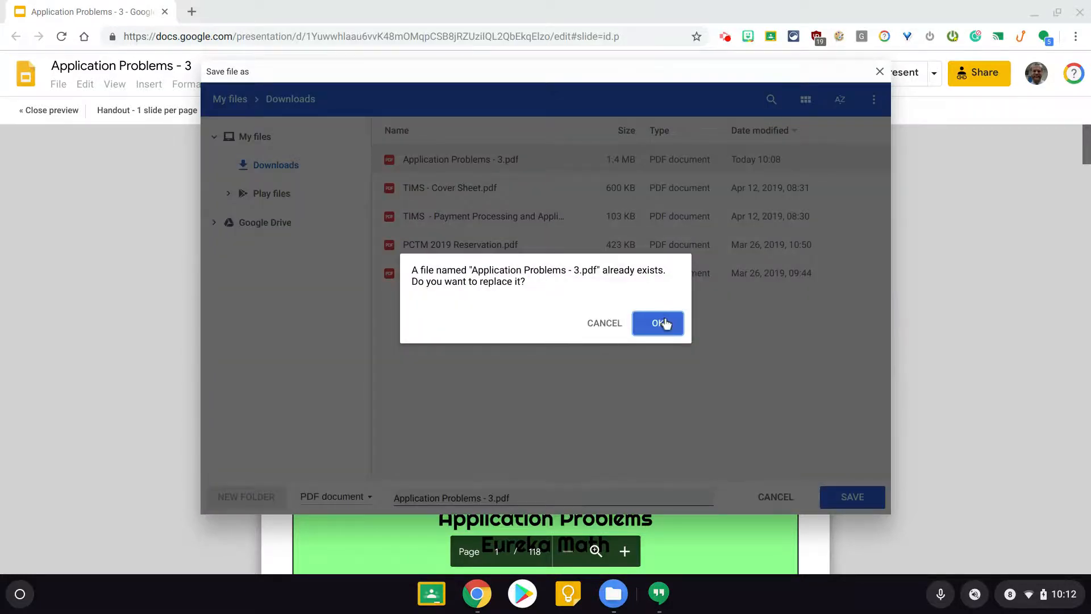
click(658, 323)
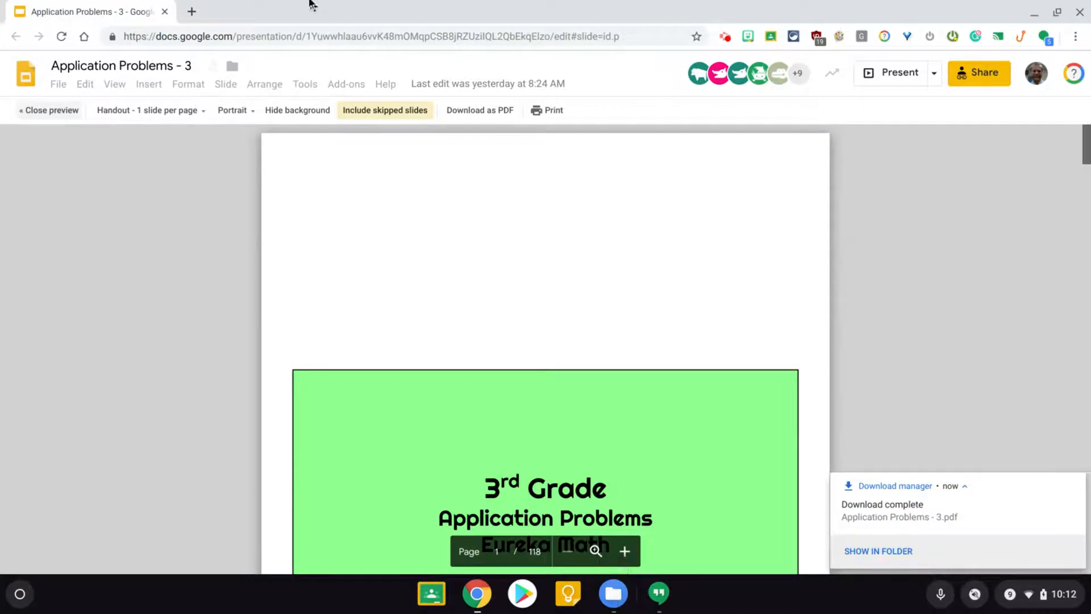
Show the download in its folder and open Application Problems - 3.pdf in the browser PDF viewer.
click(191, 11)
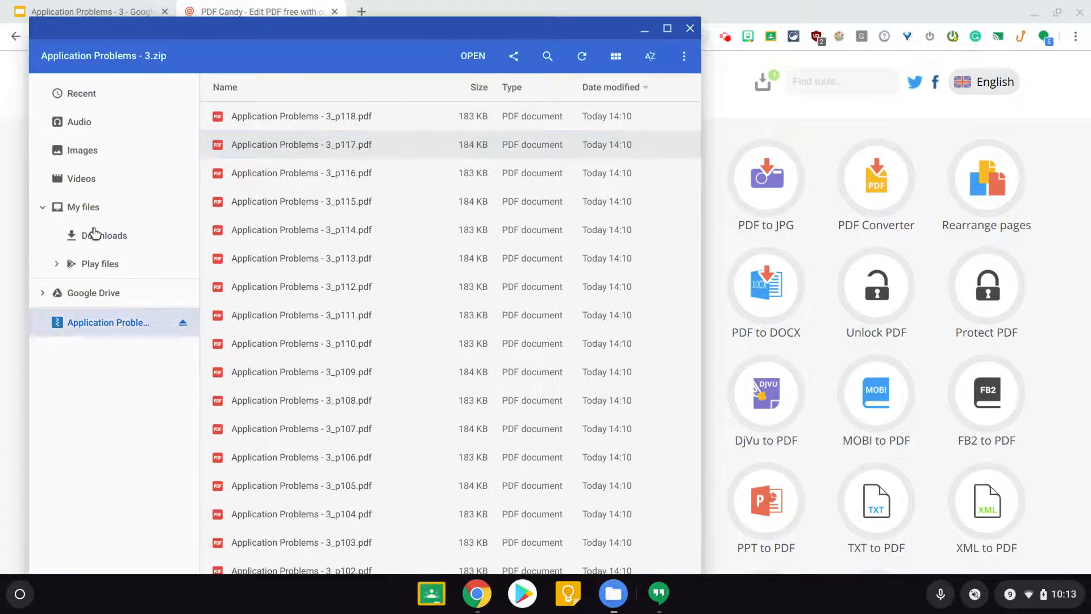
click(104, 235)
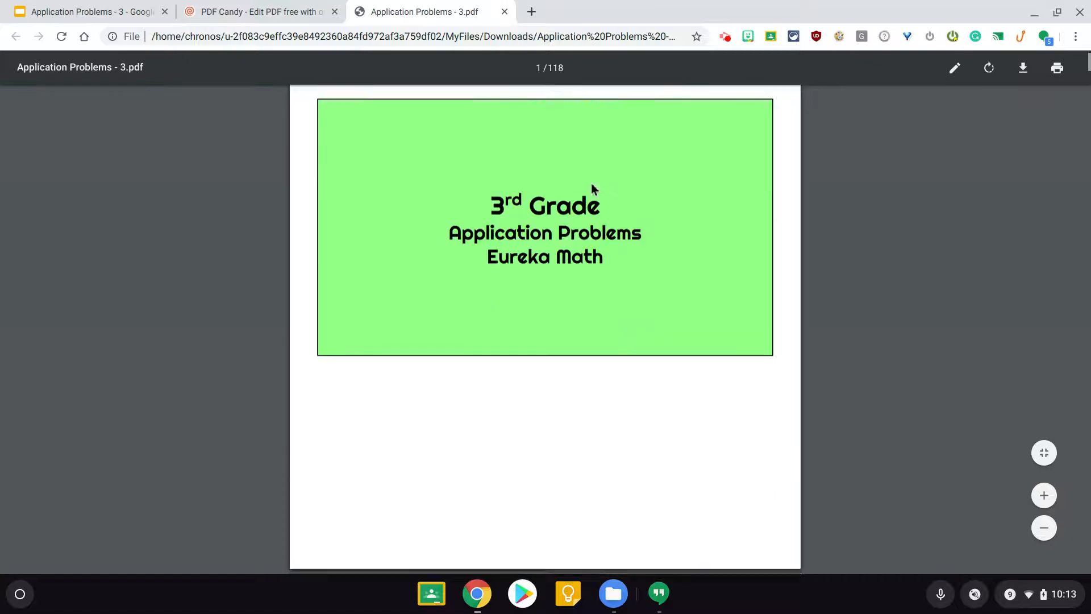
Scroll through lessons M1:L2 to M1:L4 in the PDF, then return to the PDF Candy tab.
scroll(down, 3)
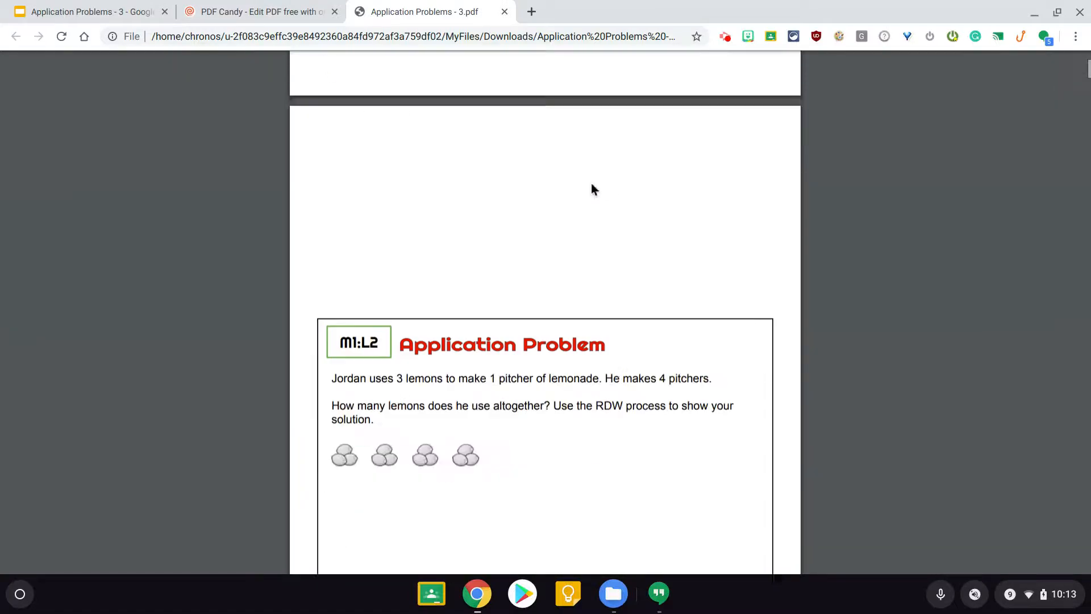
scroll(down, 3)
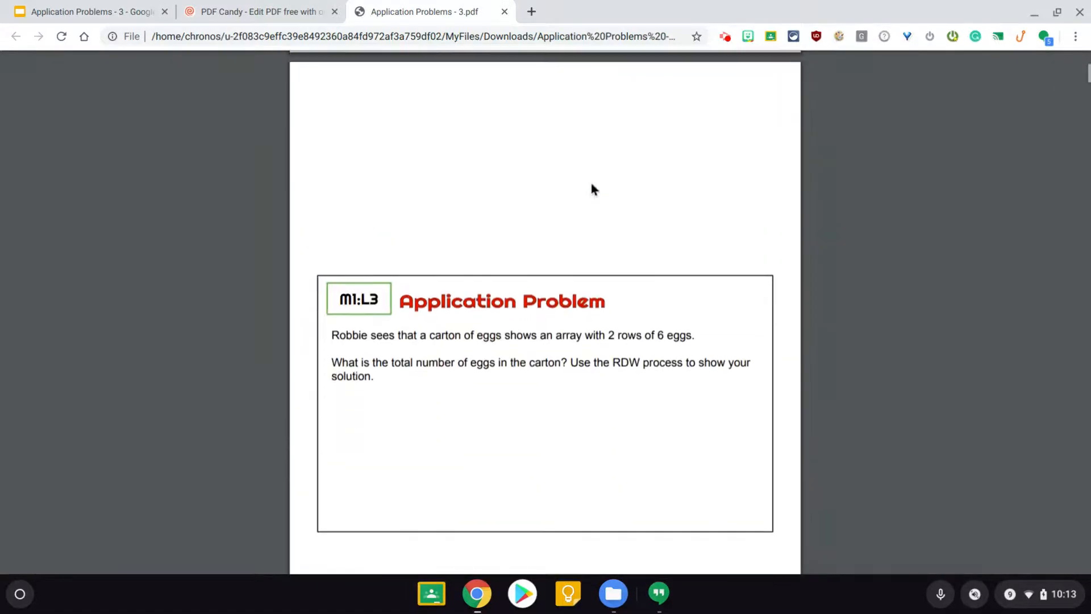
scroll(down, 3)
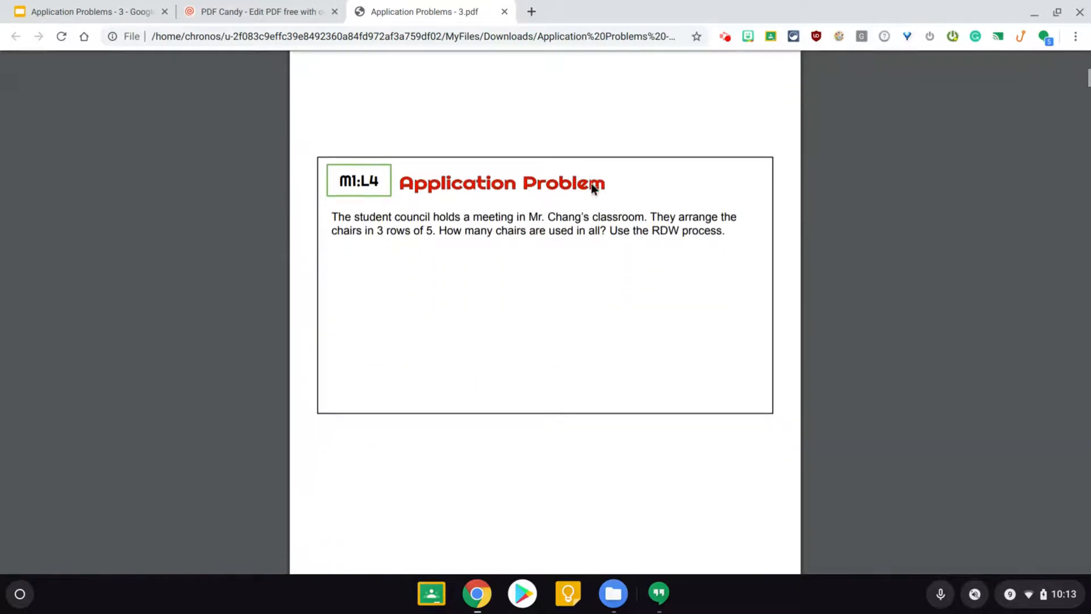
click(258, 11)
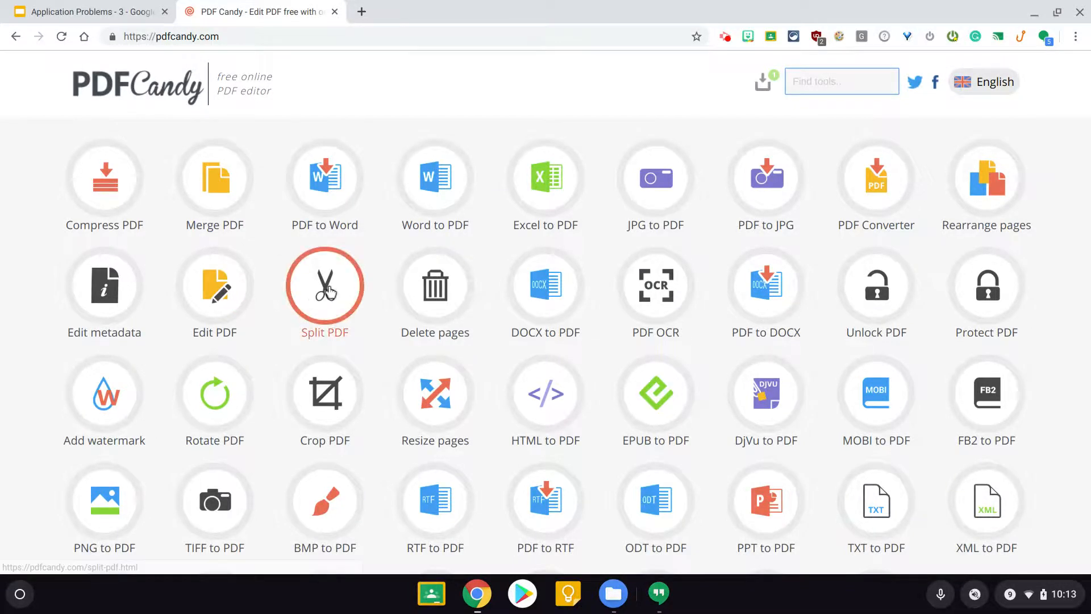
In PDF Candy's Split PDF tool, upload the 118-page deck PDF and split it into single pages.
click(324, 285)
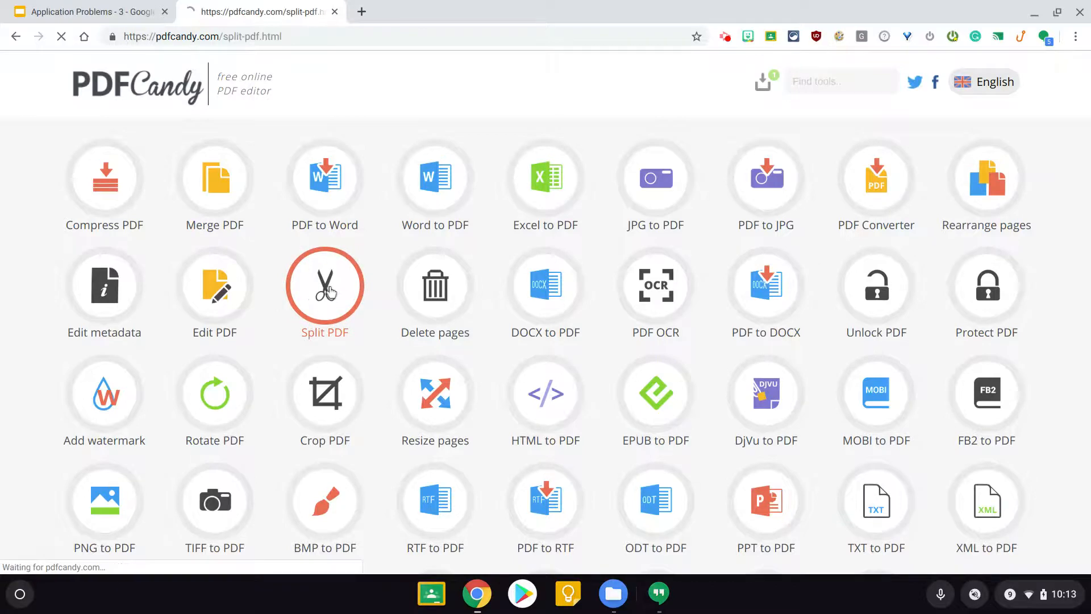
click(324, 285)
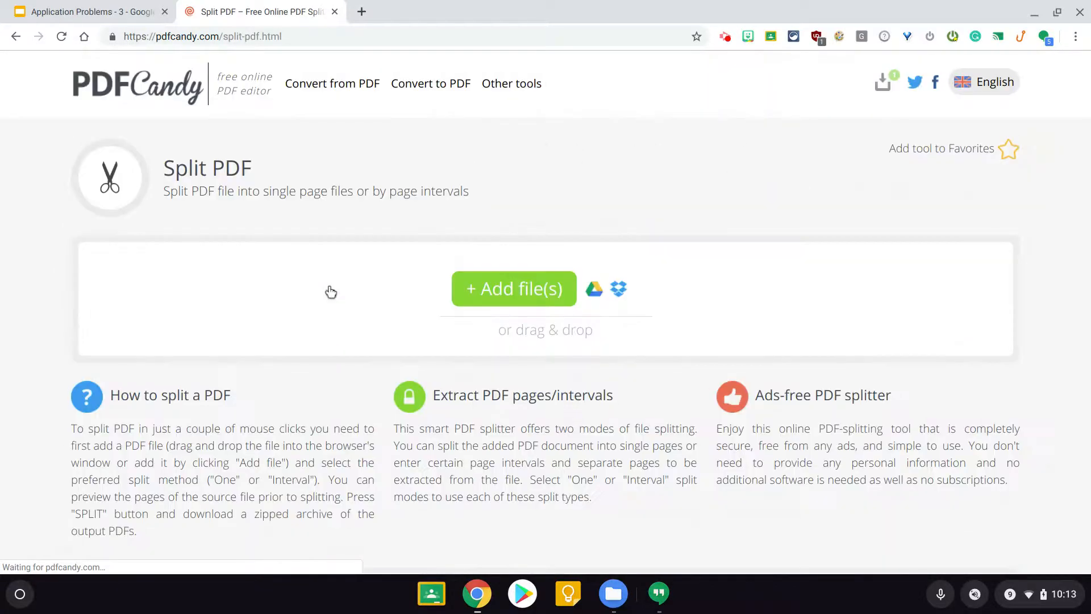
mouse_move(560, 406)
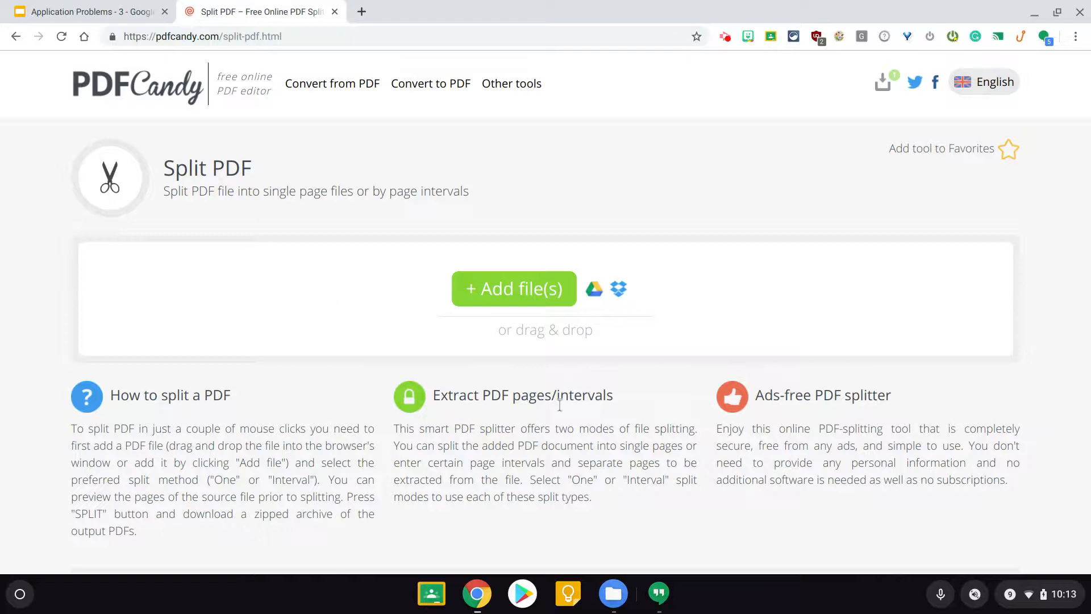
click(514, 288)
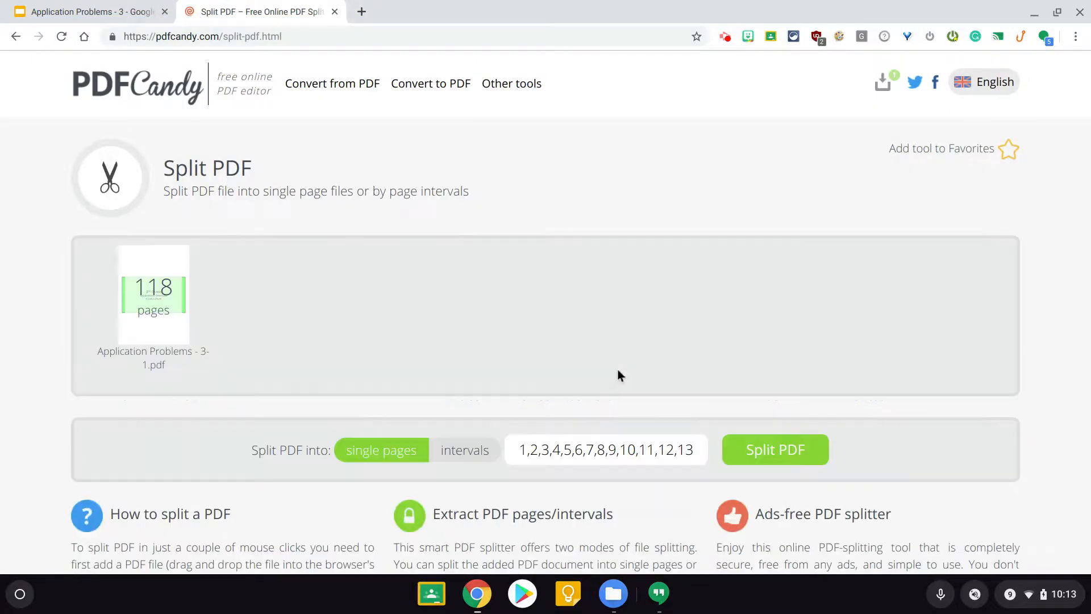
mouse_move(789, 451)
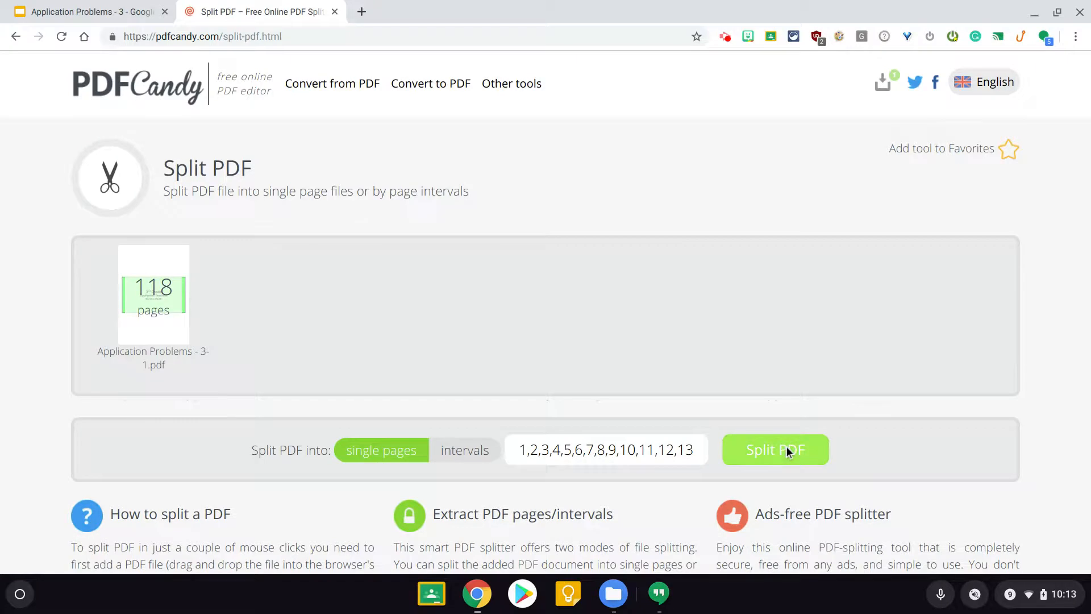
click(774, 450)
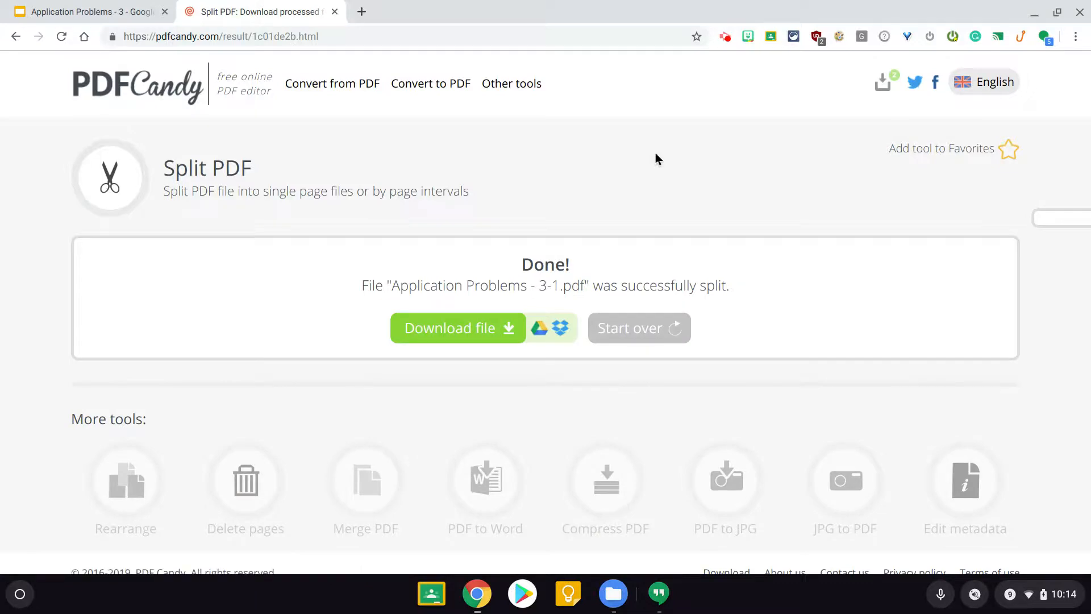
mouse_move(467, 277)
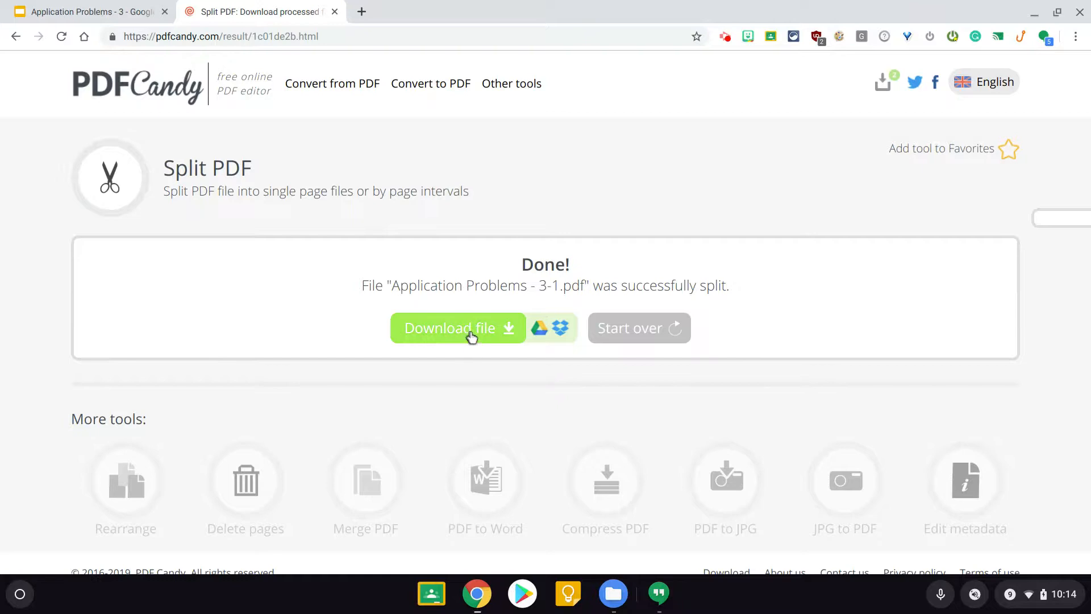
Download the split pages as Application Problems - 3.zip into Downloads.
click(450, 328)
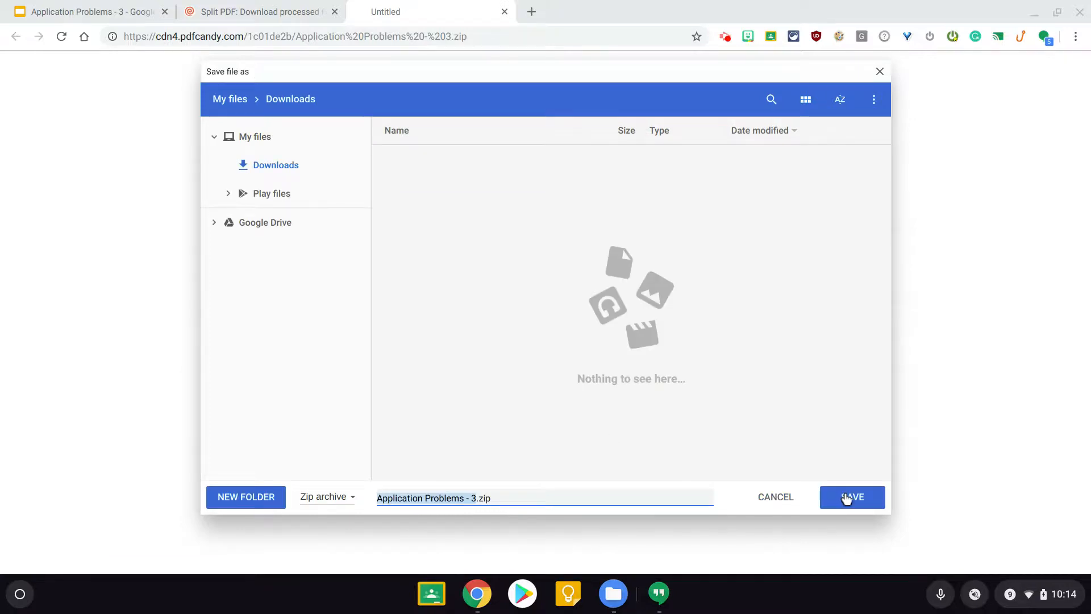
click(851, 497)
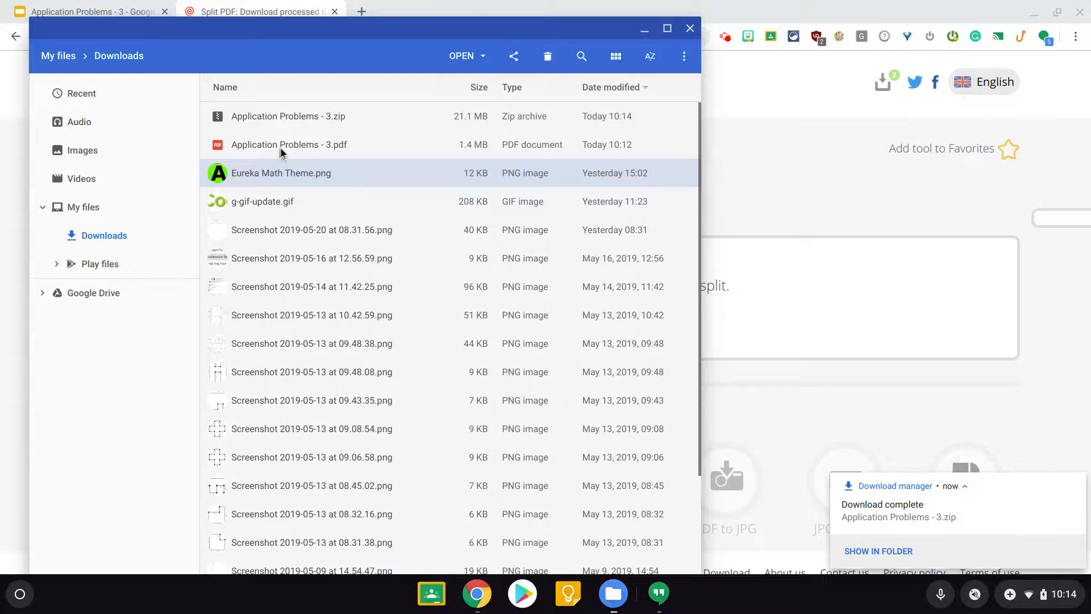
Open the zip in Files, view its _p118.pdf with the M7:L34 bicycles problem, then close it.
click(288, 116)
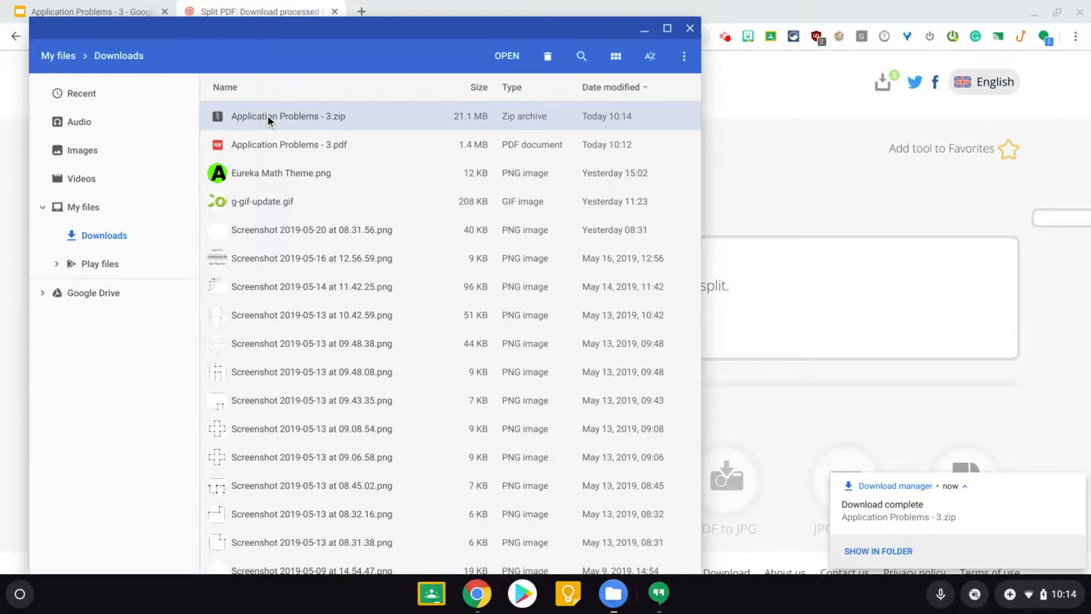
double_click(287, 116)
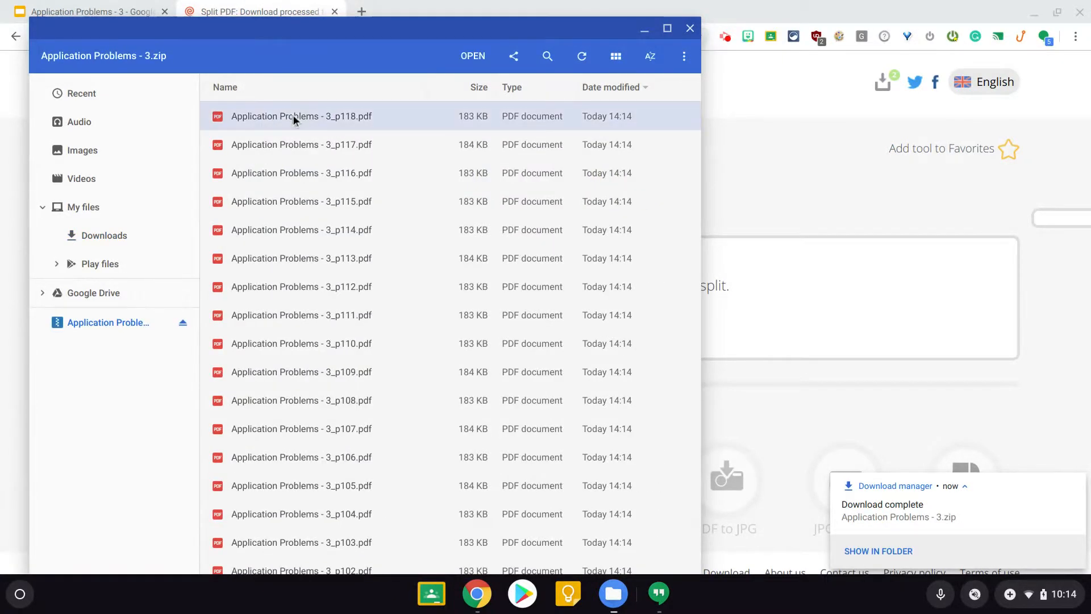
double_click(301, 116)
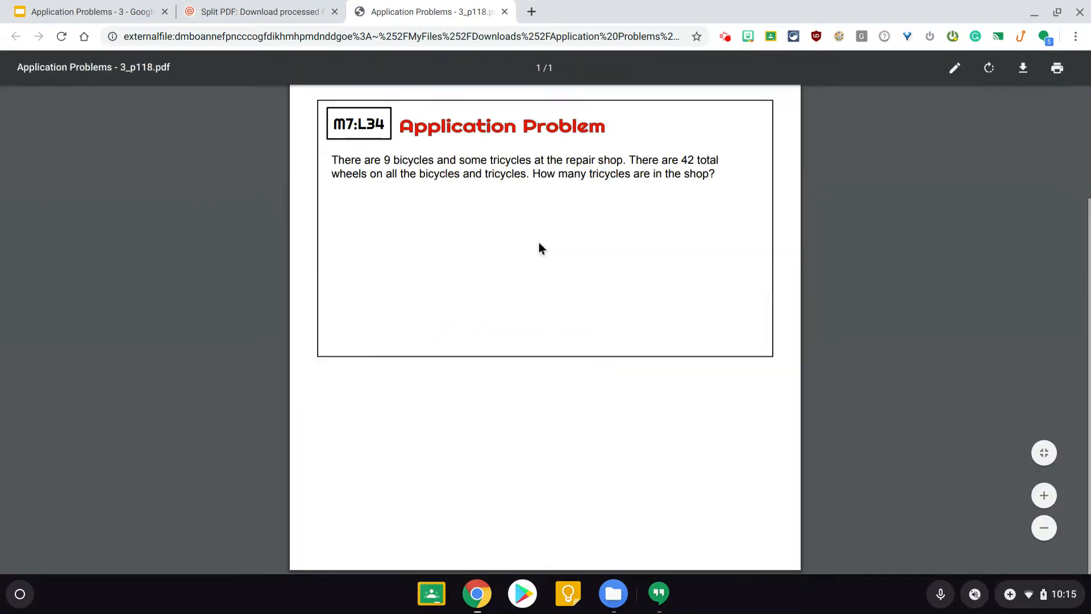
scroll(down, 3)
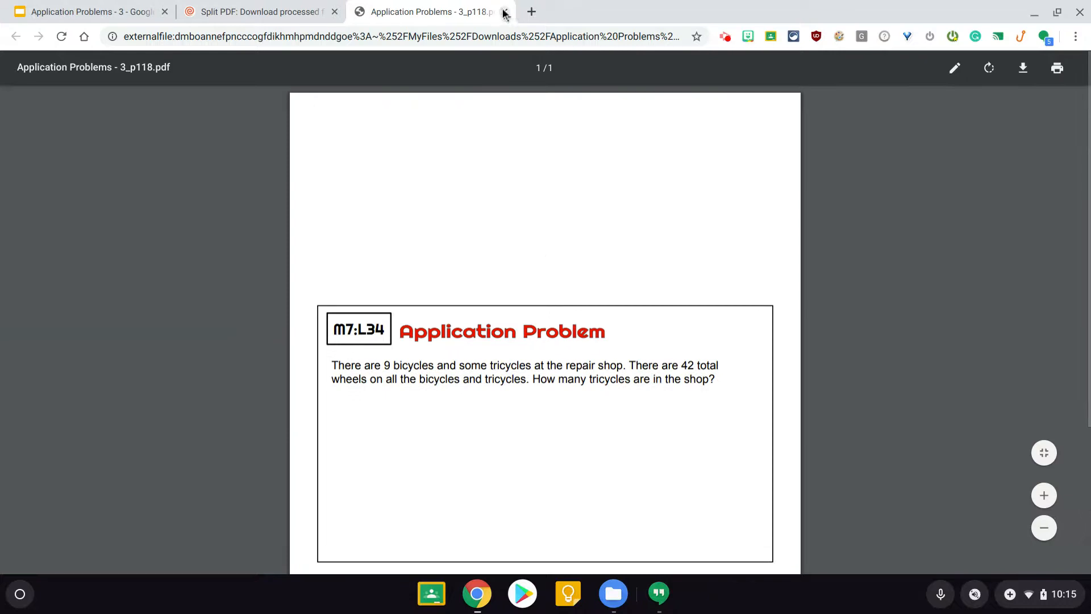
click(504, 11)
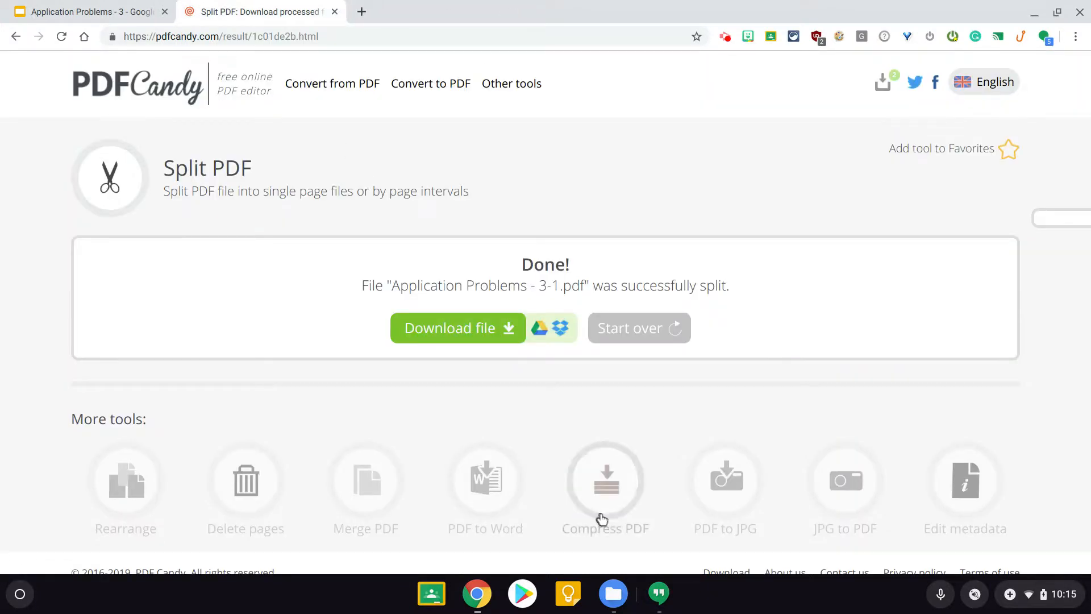
Bring back the zip's file list sorted by name ascending, showing pages from p006 onward.
click(457, 327)
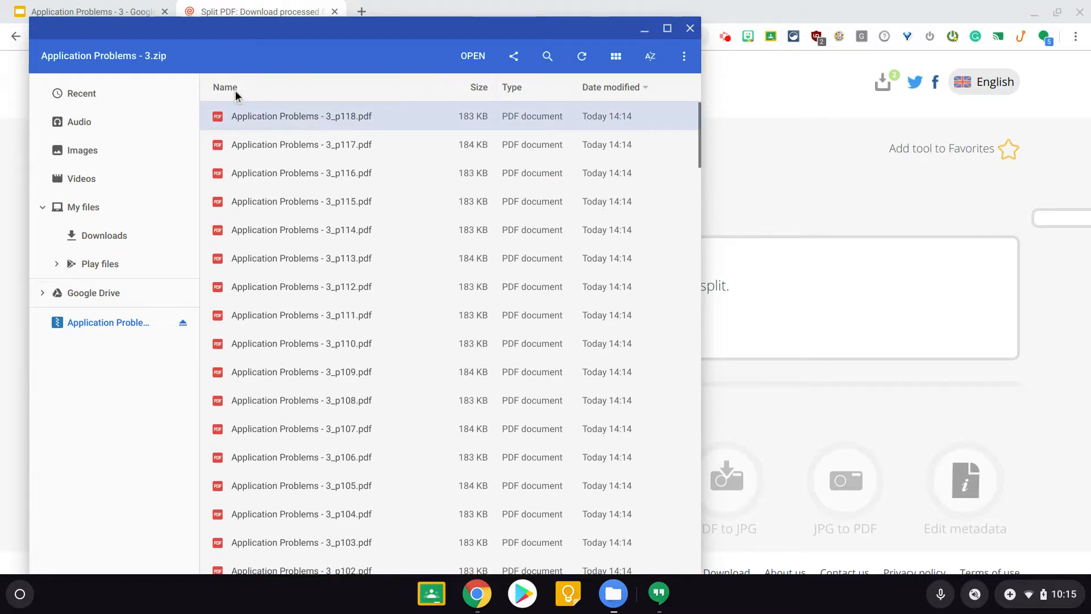
scroll(down, 3)
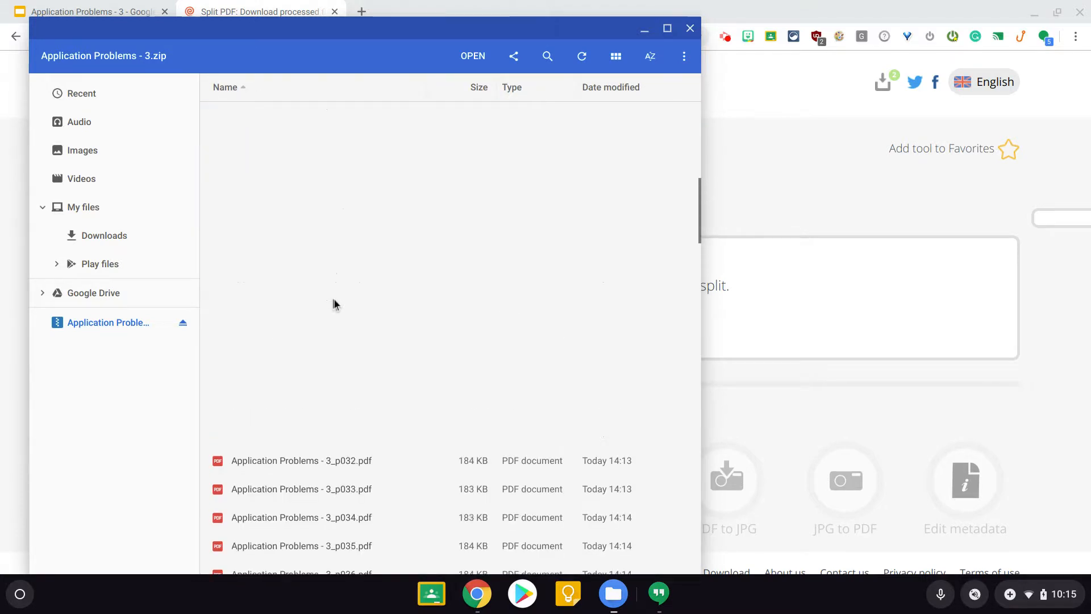
scroll(up, 3)
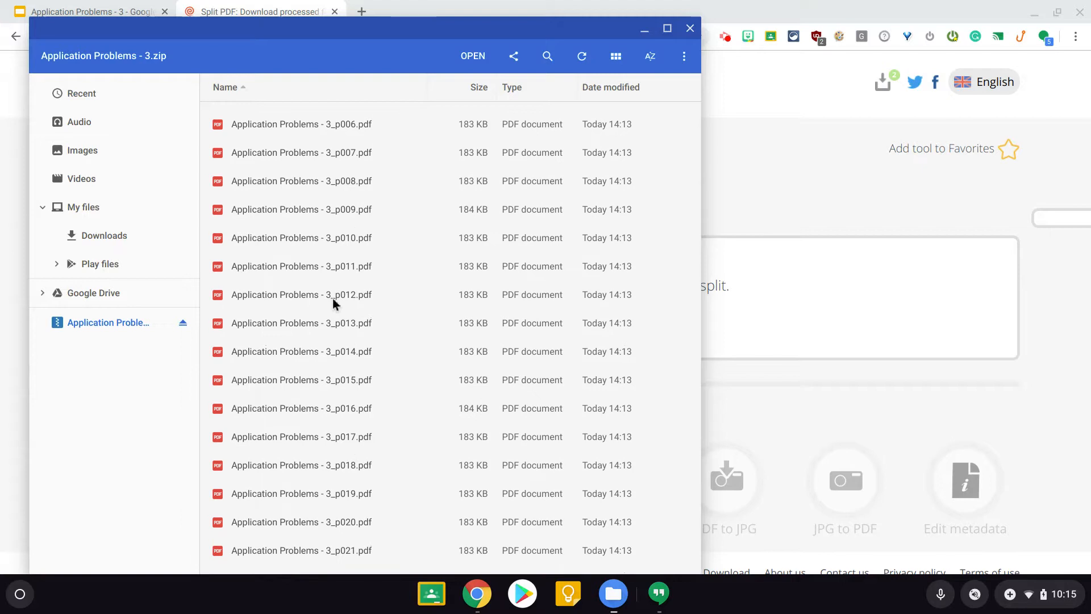